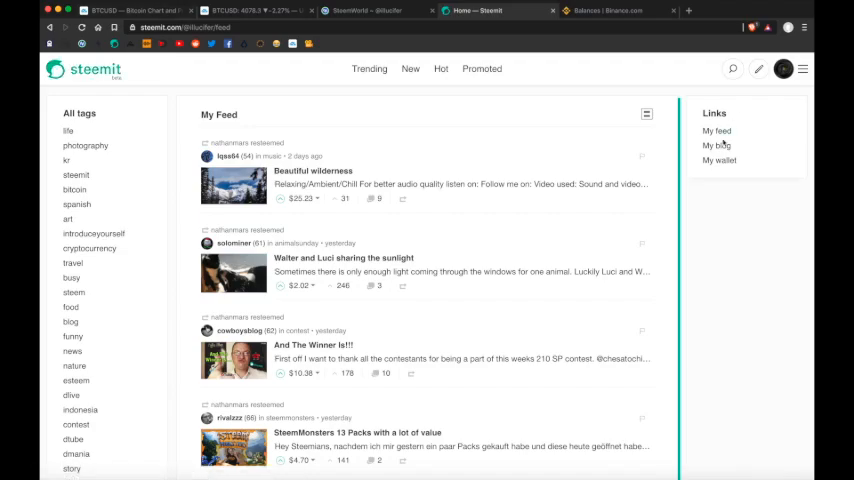
Step: Open the account wallet showing 3.333 STEEM via My blog and start a STEEM transfer
left_click(716, 145)
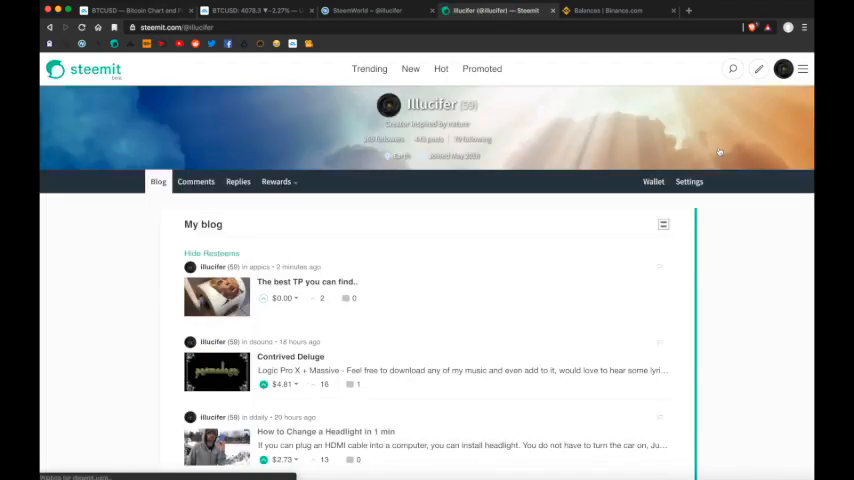
left_click(652, 181)
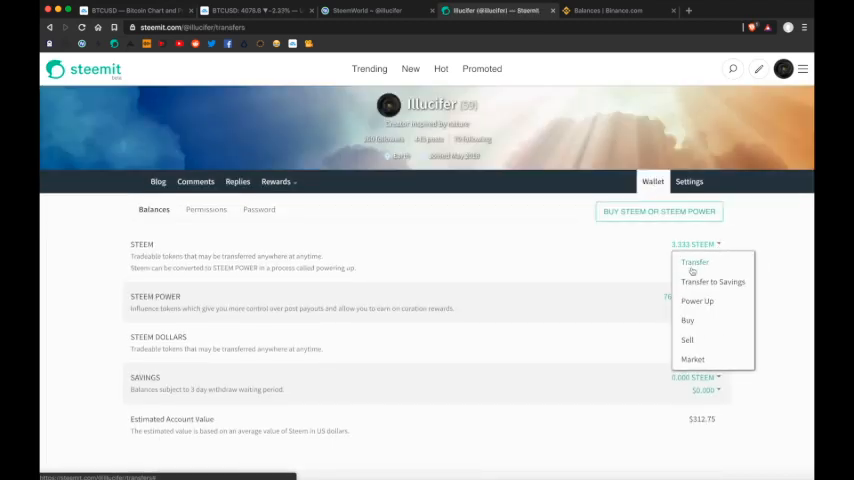
left_click(615, 11)
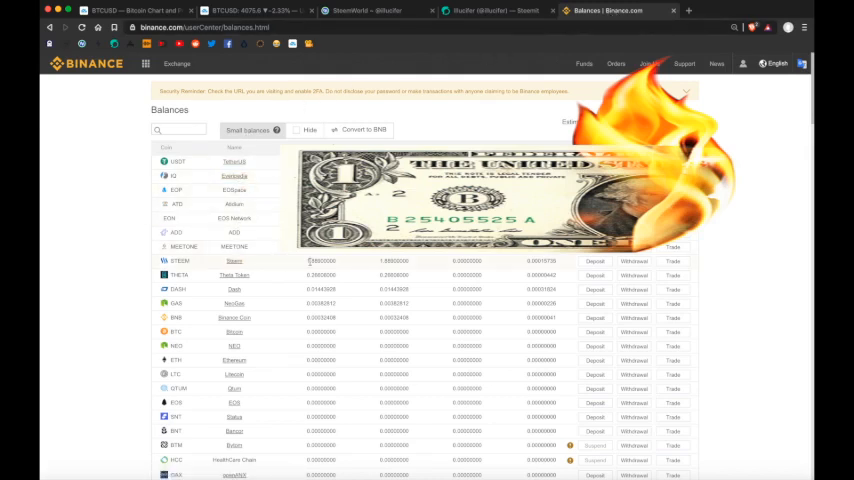
Step: Reveal Binance's STEEM deposit memo and address after acknowledging the memo requirement
left_click(595, 261)
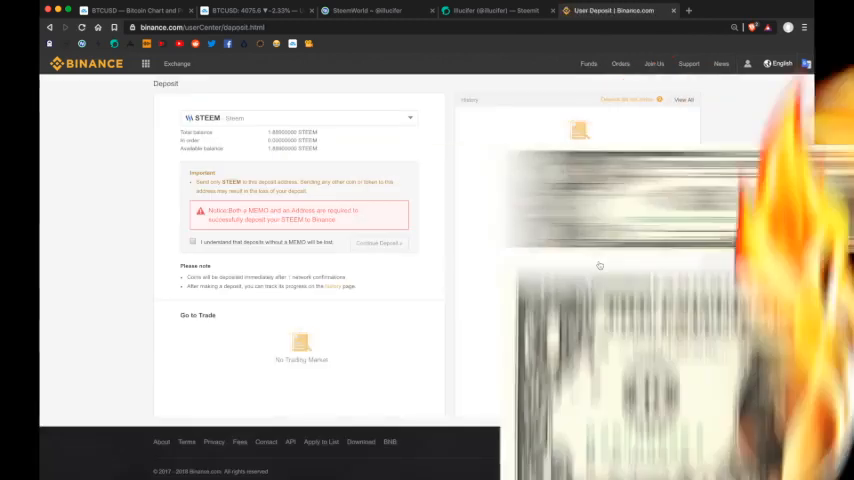
left_click(192, 241)
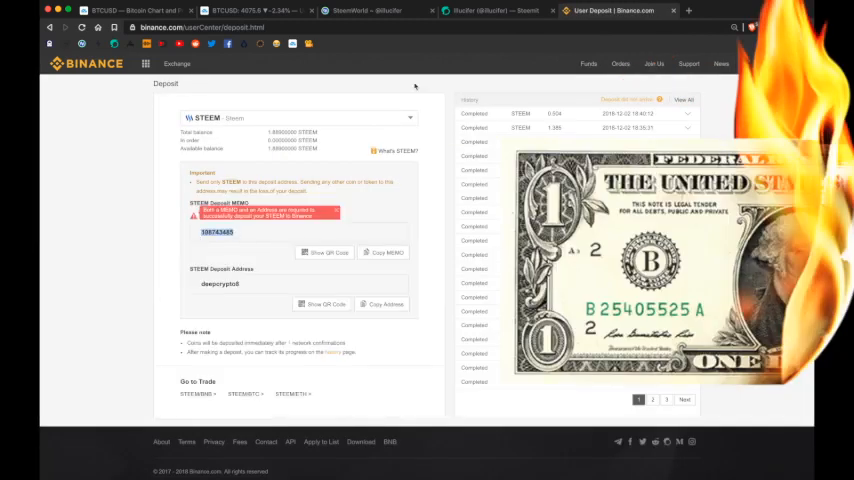
left_click(497, 11)
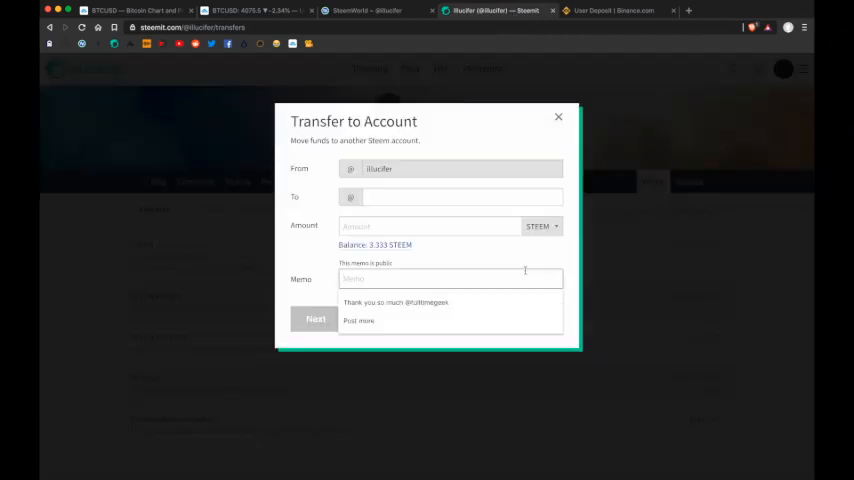
Step: Send the full 3.333 STEEM balance to the Binance deposit address with its memo
left_click(610, 11)
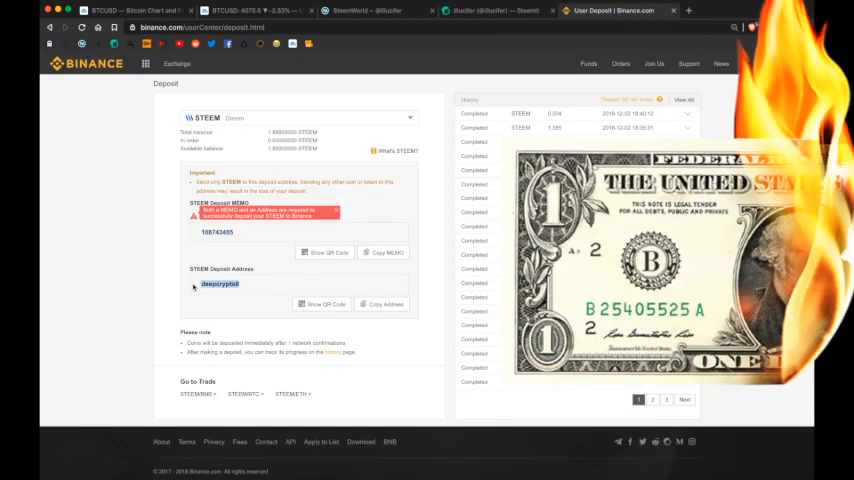
left_click(497, 11)
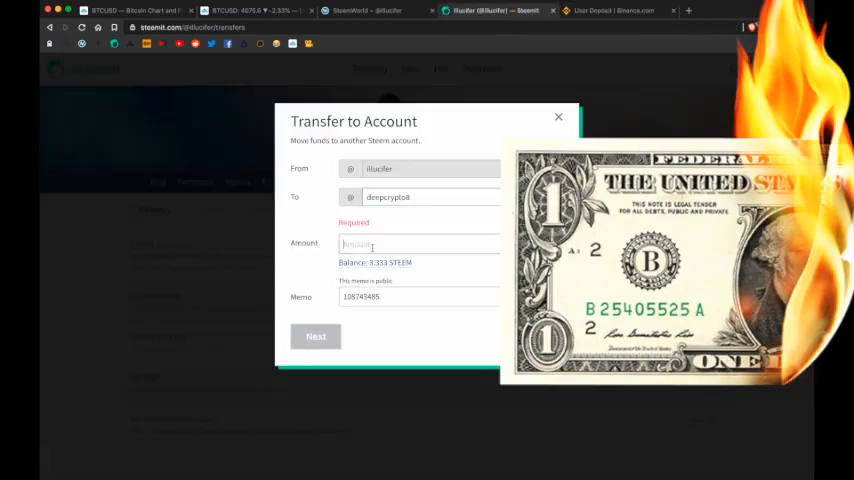
left_click(315, 336)
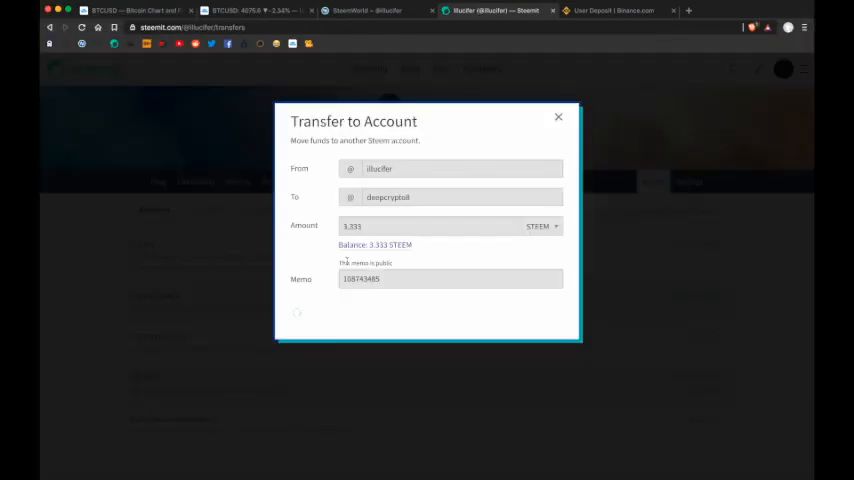
left_click(558, 117)
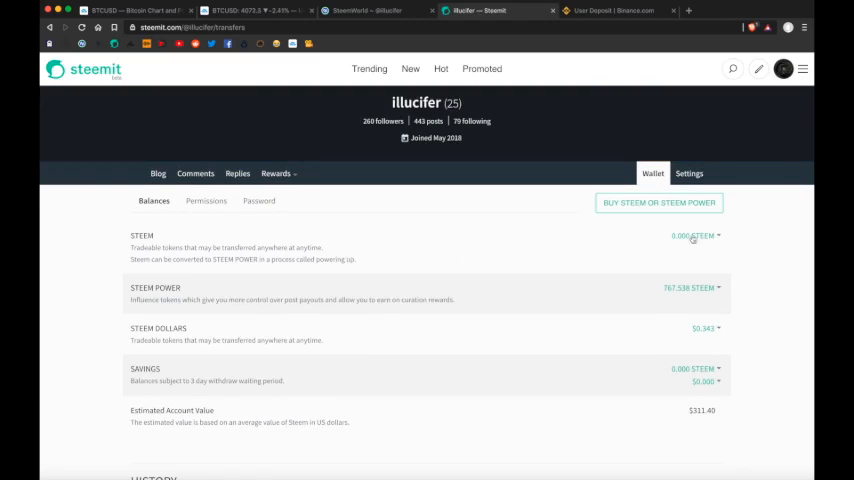
Step: Check the Steemit wallet history for the 3.333 STEEM transfer to Binance
scroll("down", 3)
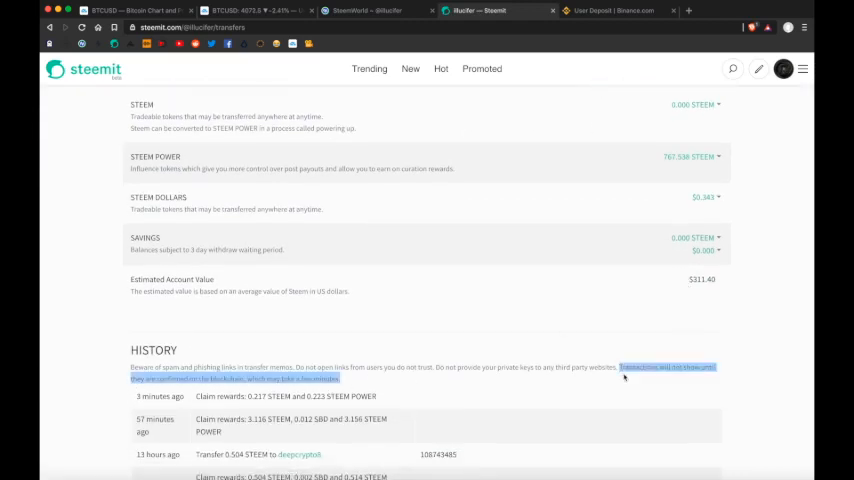
scroll("up", 3)
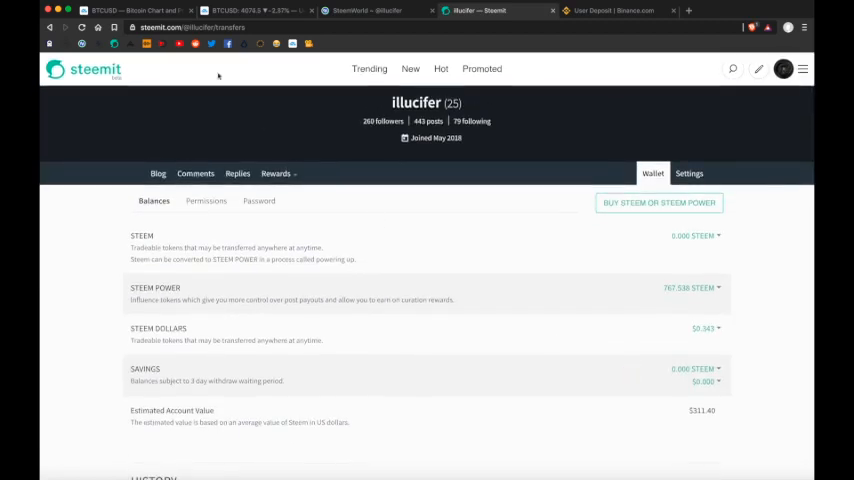
scroll("down", 3)
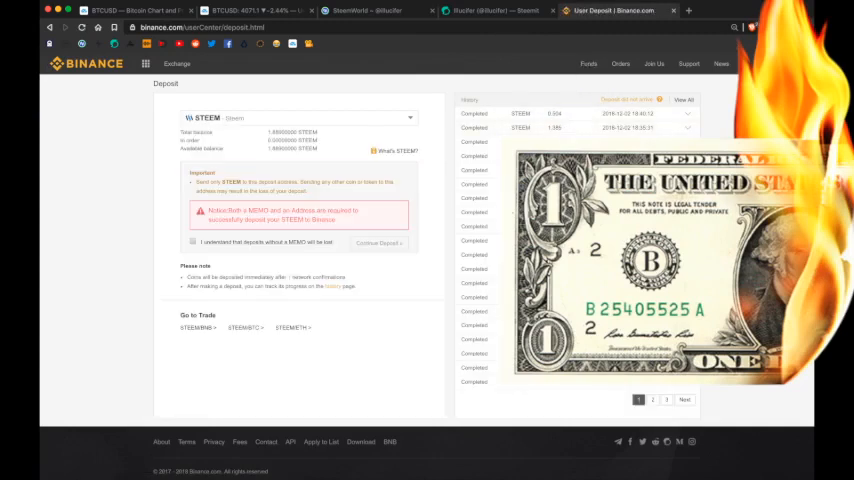
mouse_move(490, 25)
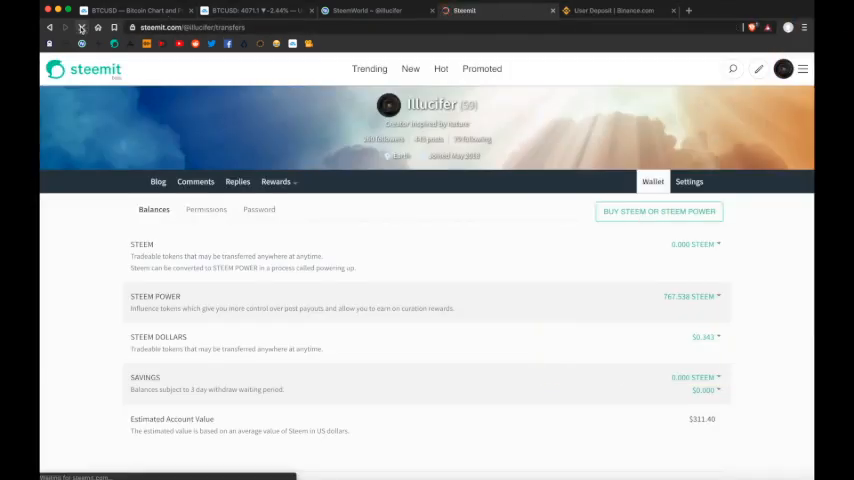
scroll("down", 3)
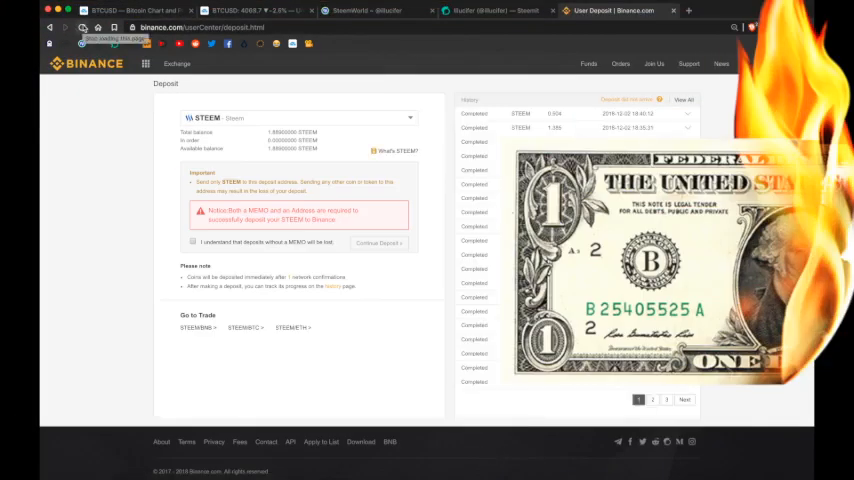
left_click(497, 11)
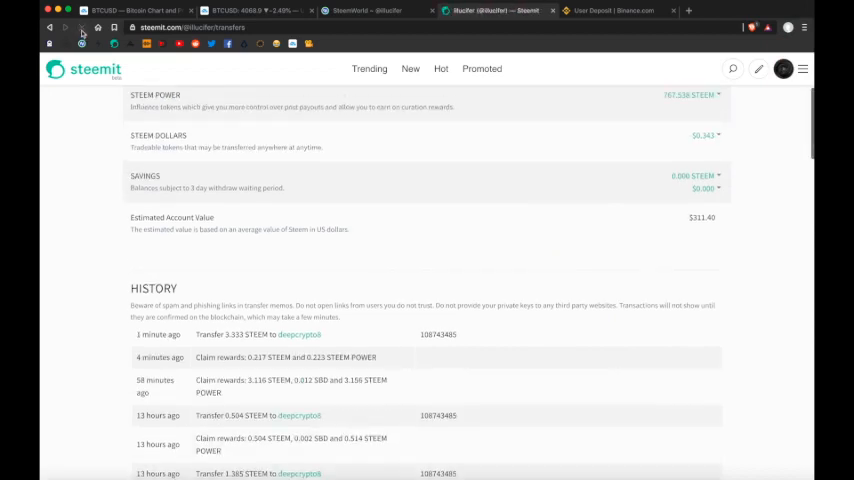
scroll("up", 3)
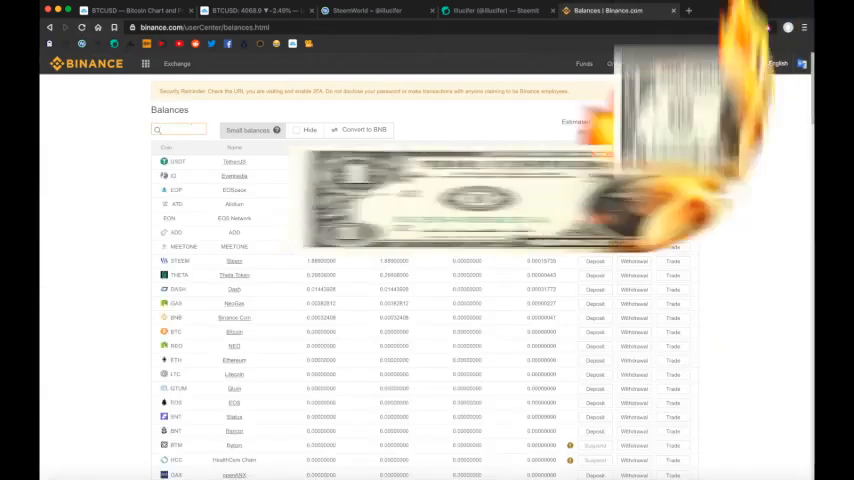
Step: Confirm the STEEM deposit credited on Binance, then open the STEEM/BTC advanced trading view
type("steem")
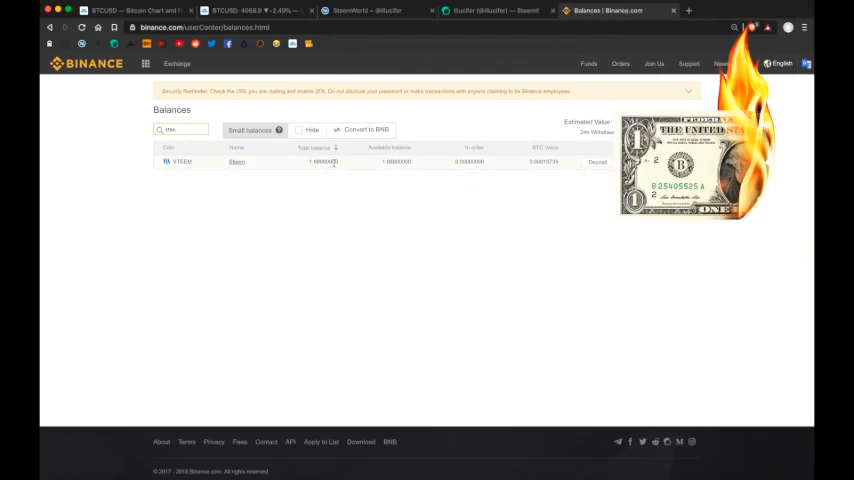
left_click(597, 161)
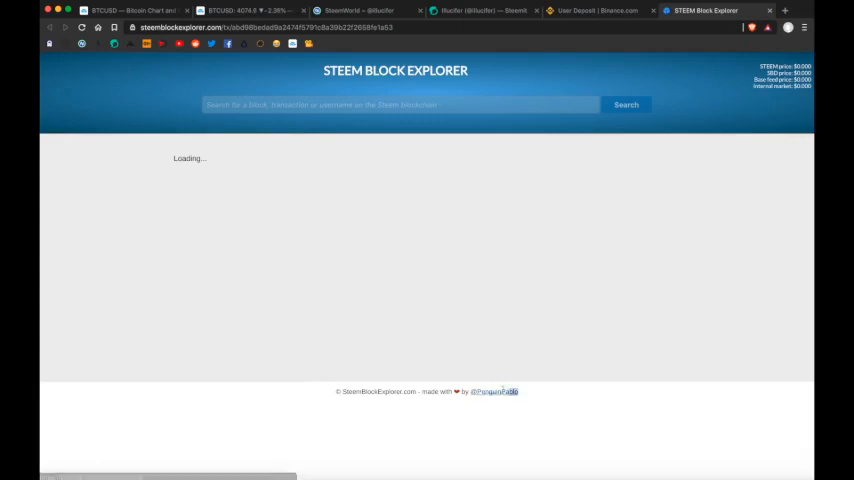
left_click(595, 11)
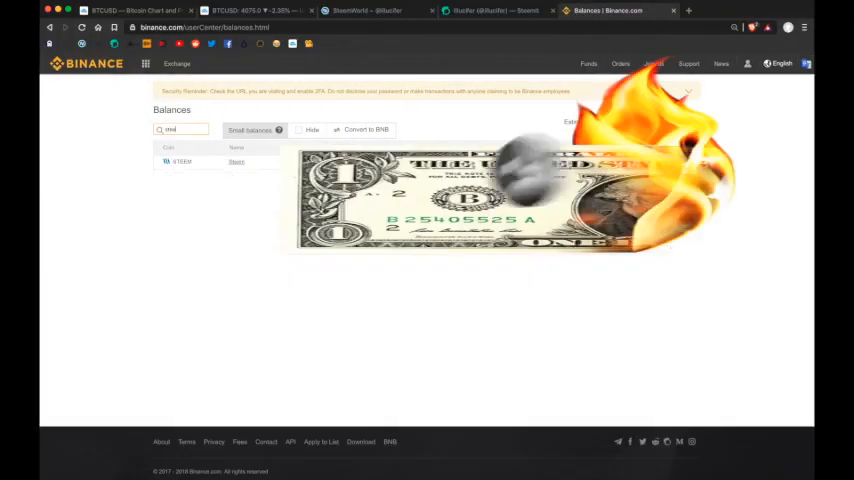
left_click(177, 64)
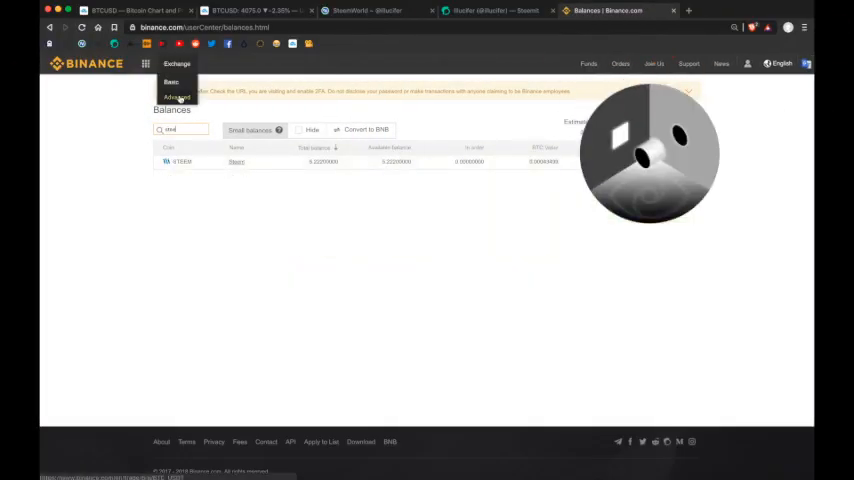
left_click(176, 97)
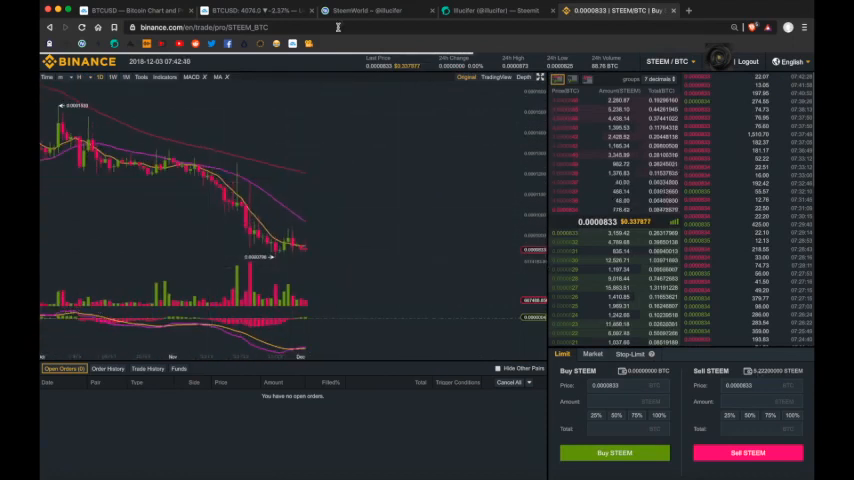
Step: Draft a post titled 'Make Cool Posts' with body 'Earn STEEM and STEEM Backed Dollars!'
left_click(490, 11)
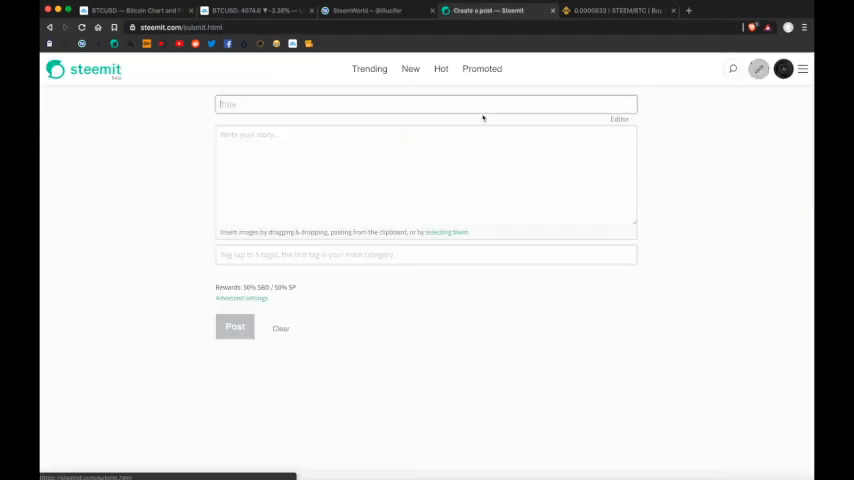
type("Make Cool Posts")
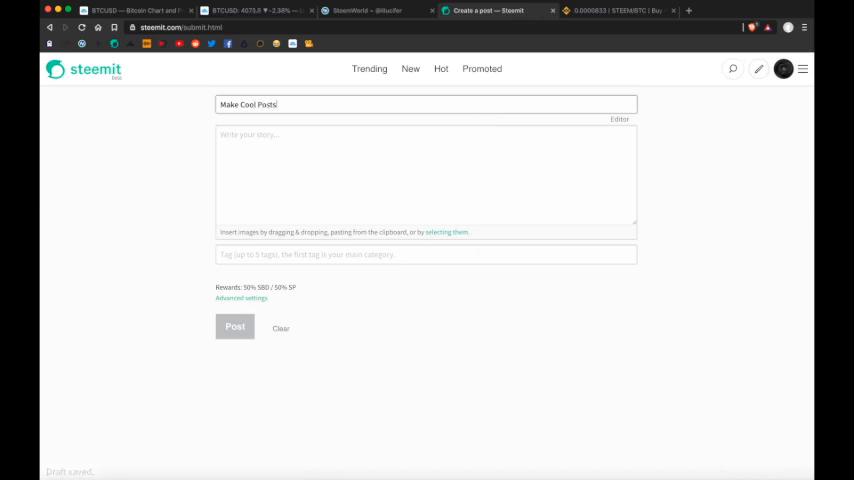
type("Earn STEEM and S")
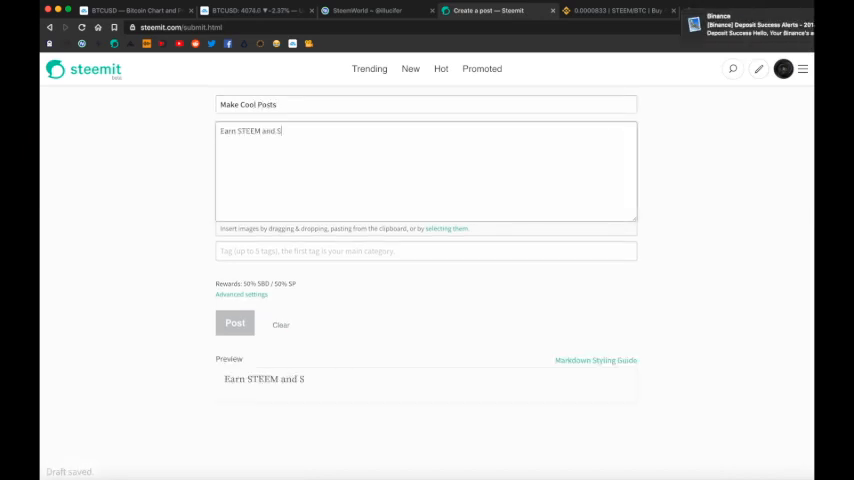
type("TEEM Backed Dollars!")
left_click(426, 250)
type("Tag your stuff here")
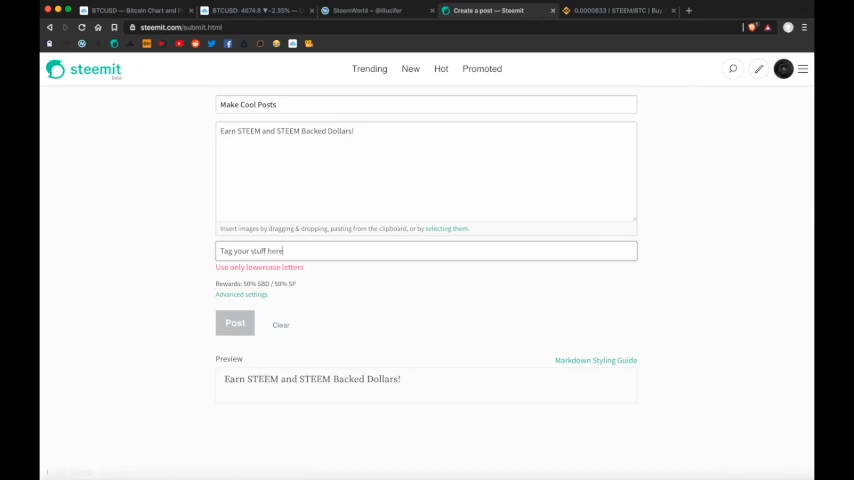
left_click(280, 328)
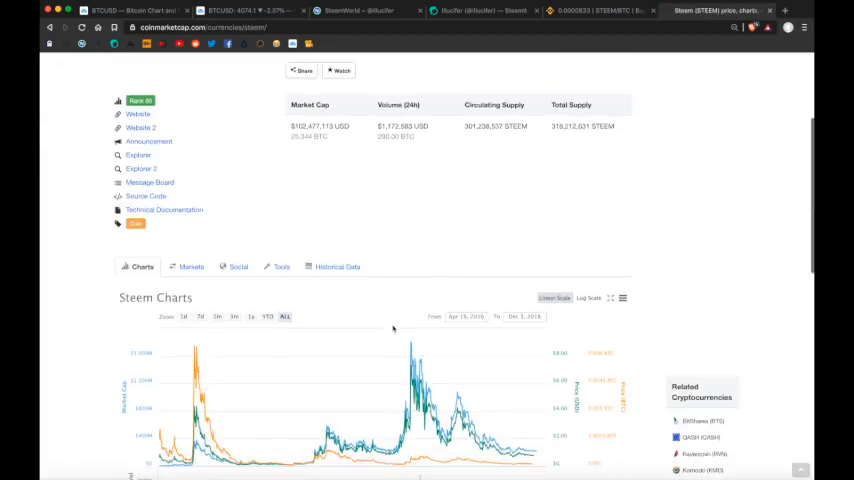
Step: Look up the Steem Dollars (SBD) page on CoinMarketCap, priced near $0.82
left_click(190, 267)
type("sbd")
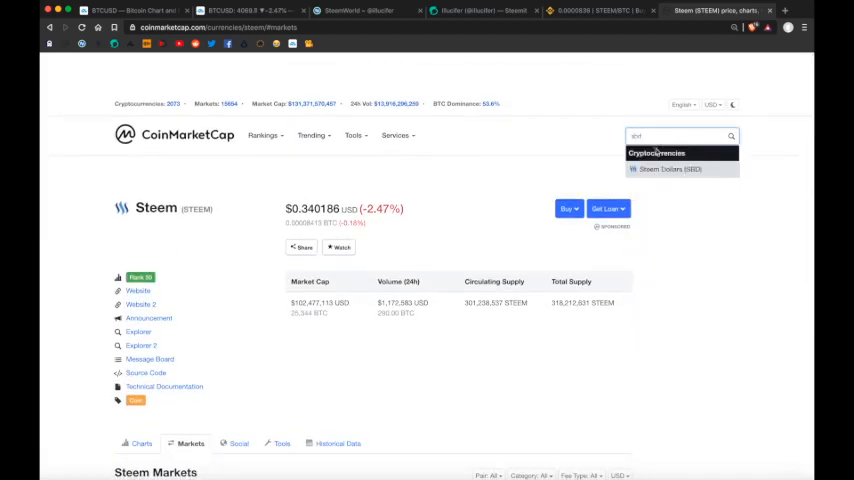
left_click(673, 169)
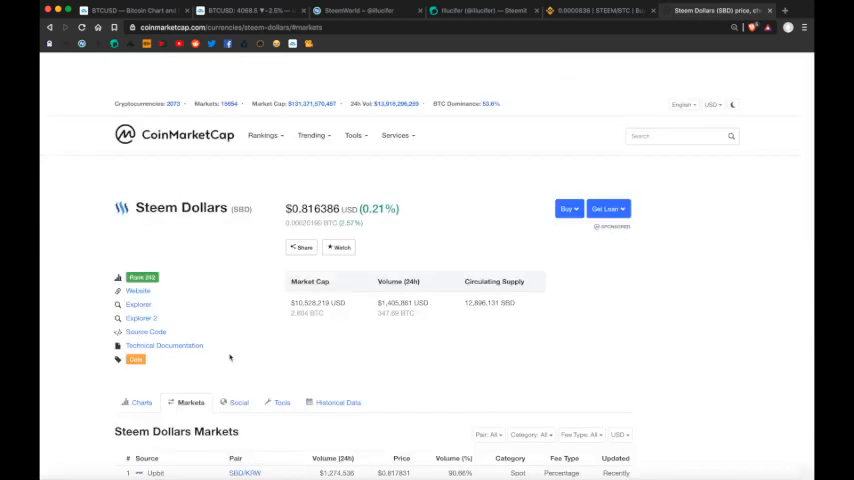
scroll("down", 3)
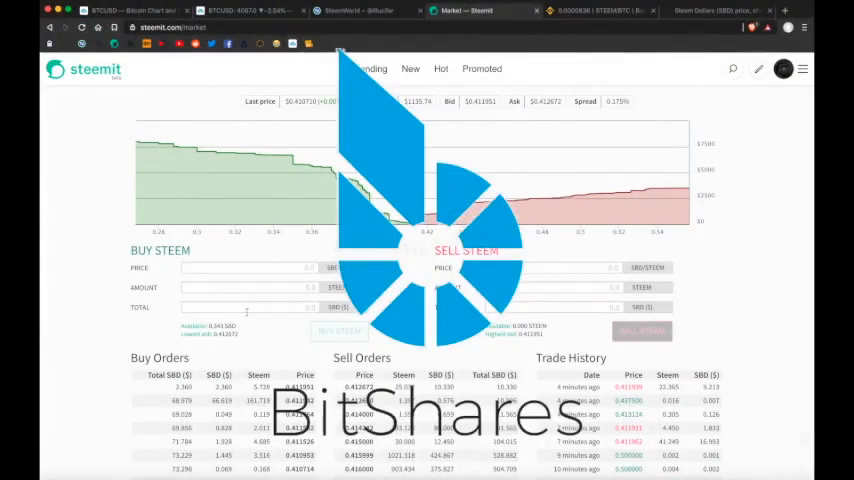
Step: Buy 0.831 STEEM for 0.343 SBD on the Steemit internal market
left_click(339, 331)
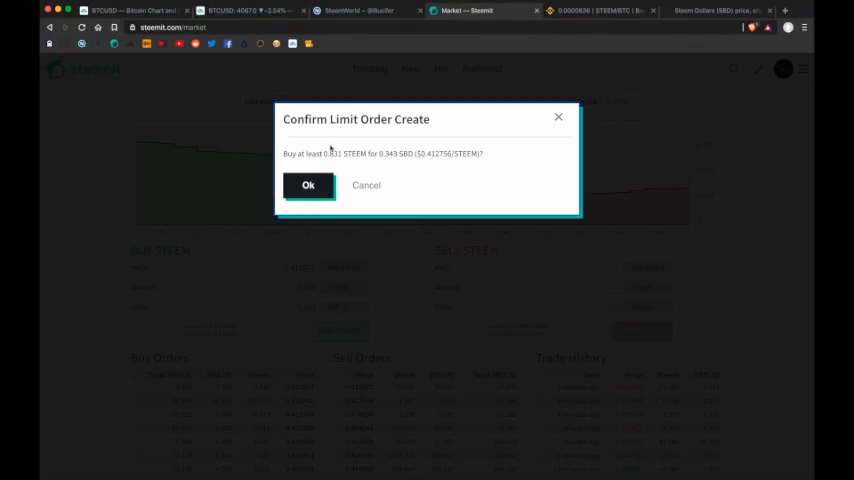
left_click(308, 185)
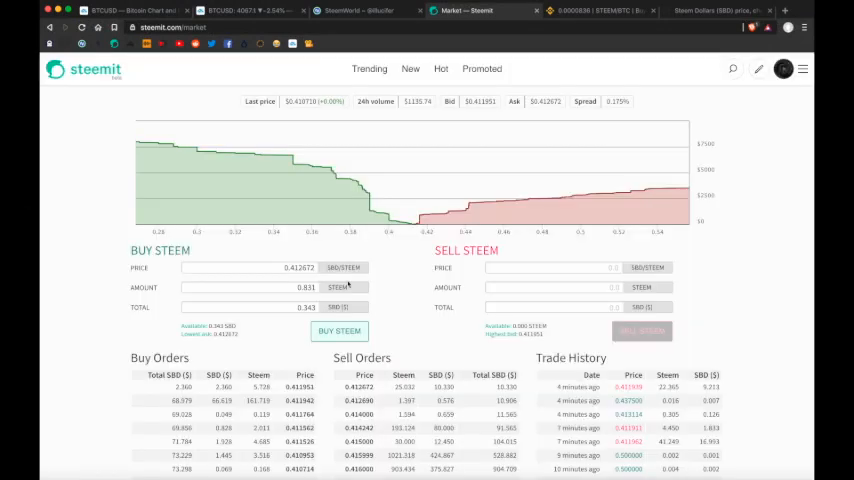
left_click(339, 330)
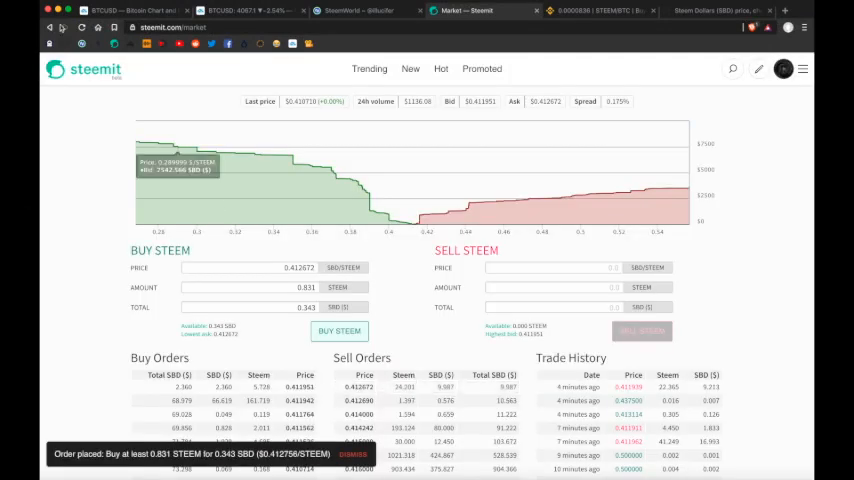
Step: Transfer the 0.831 STEEM out from the wallet, leaving 0.000 STEEM
left_click(783, 68)
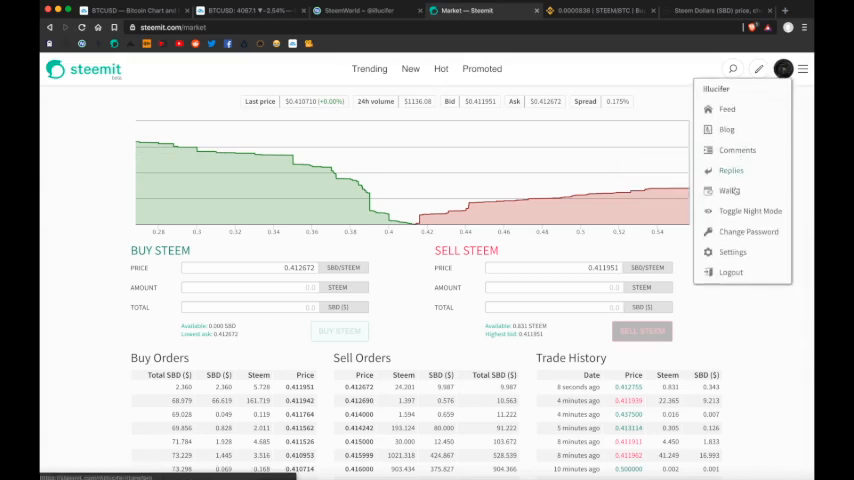
left_click(729, 190)
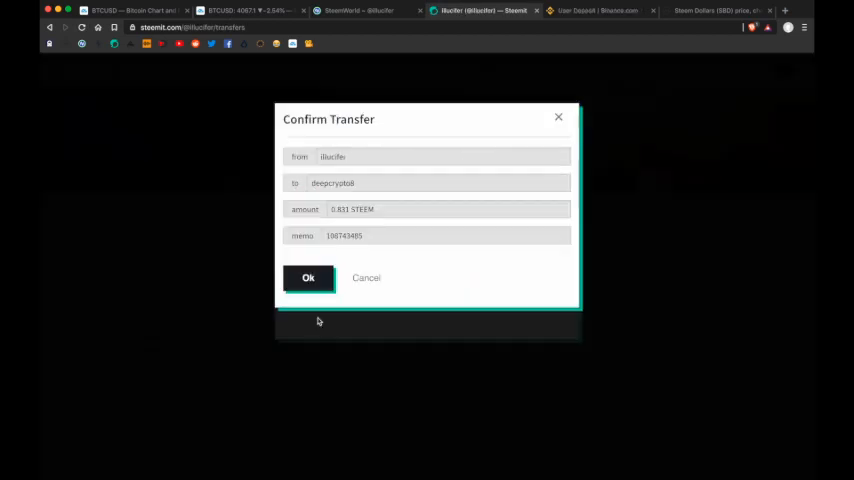
left_click(308, 278)
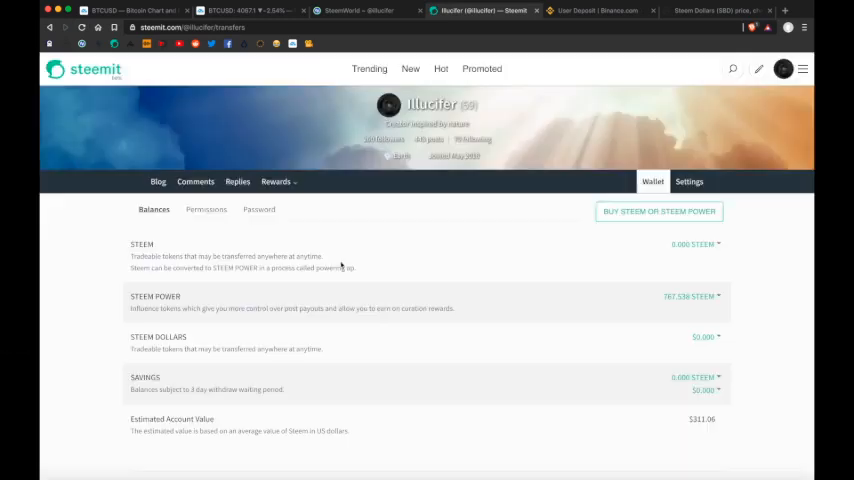
scroll("down", 3)
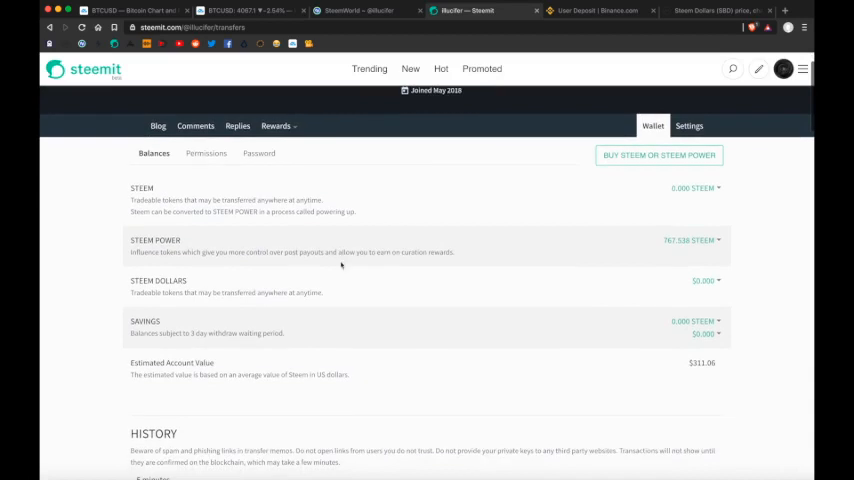
Step: Switch blog post rewards to Power Up 100% in settings and start a new post
left_click(689, 125)
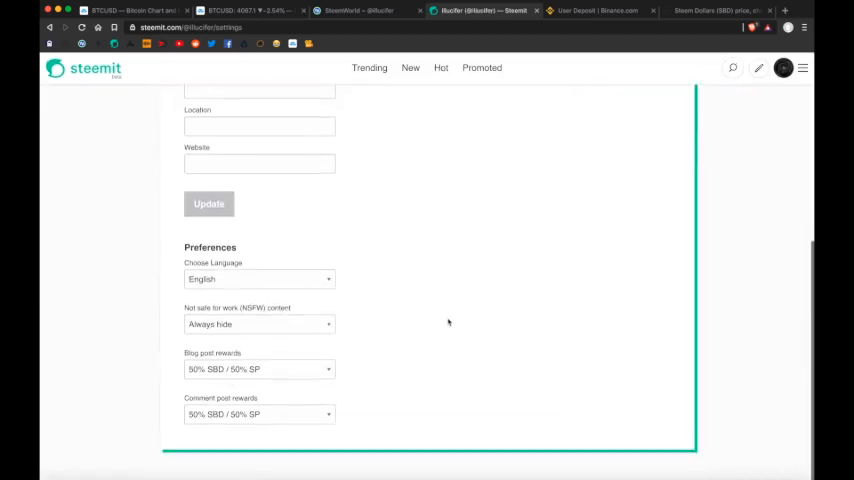
left_click(259, 370)
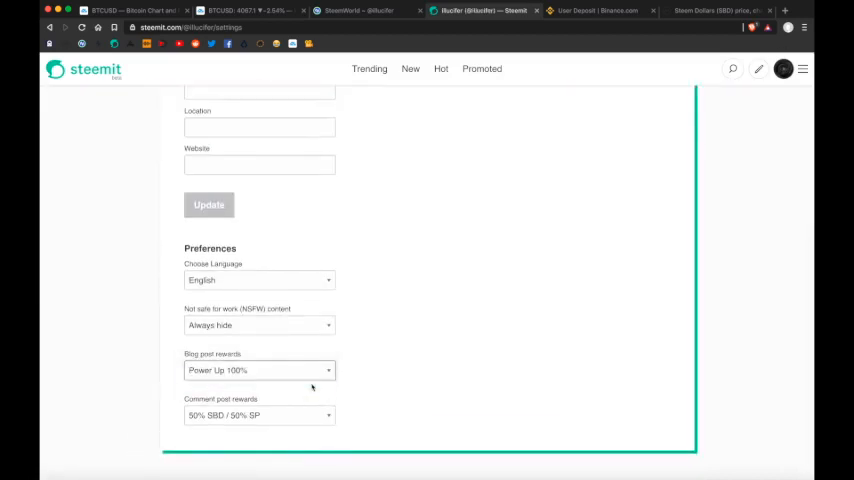
left_click(259, 415)
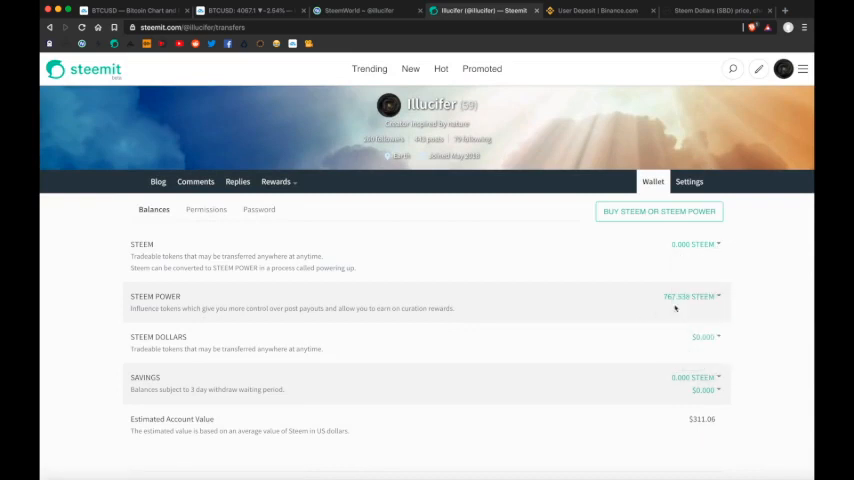
mouse_move(753, 355)
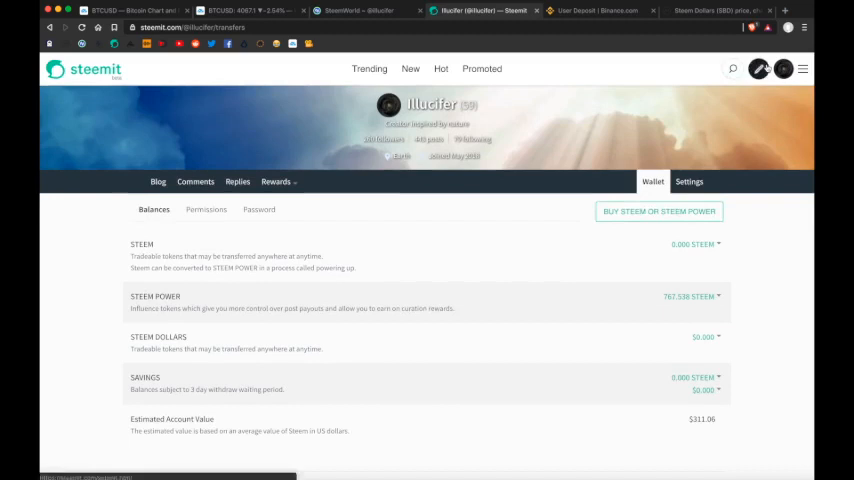
left_click(758, 69)
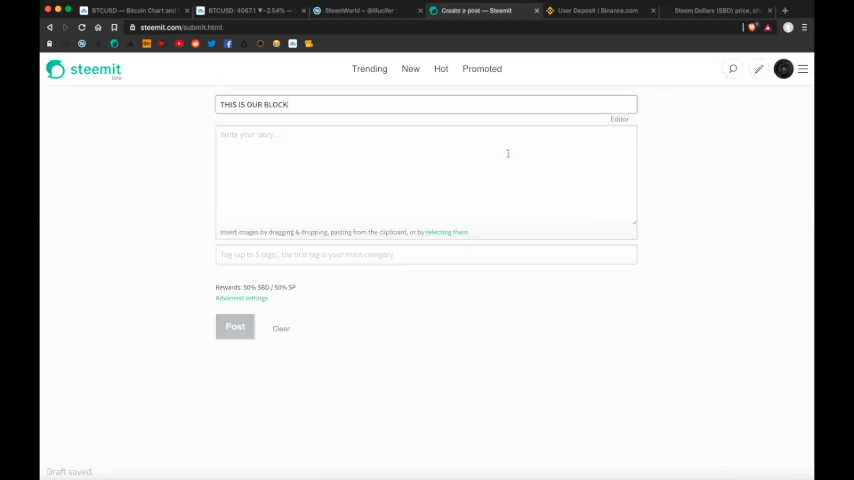